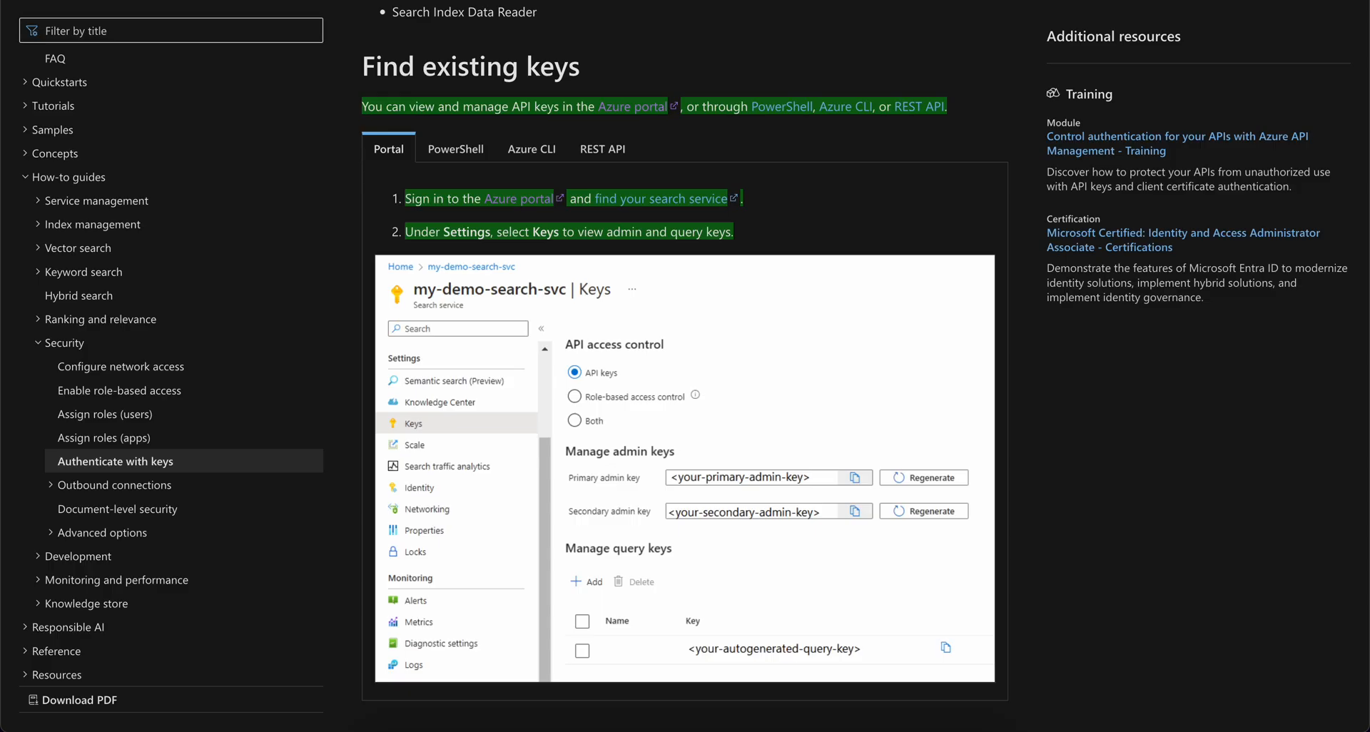
pyautogui.moveTo(386, 260)
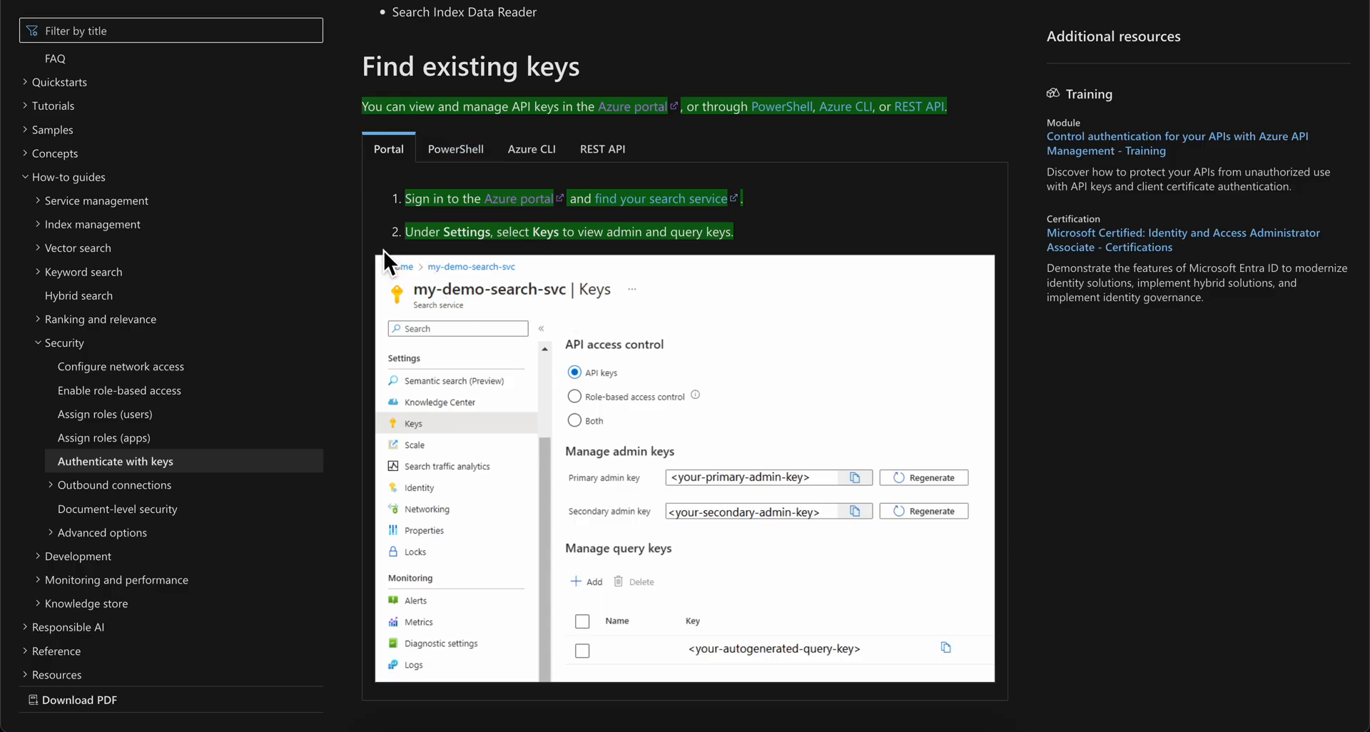
pyautogui.moveTo(732, 324)
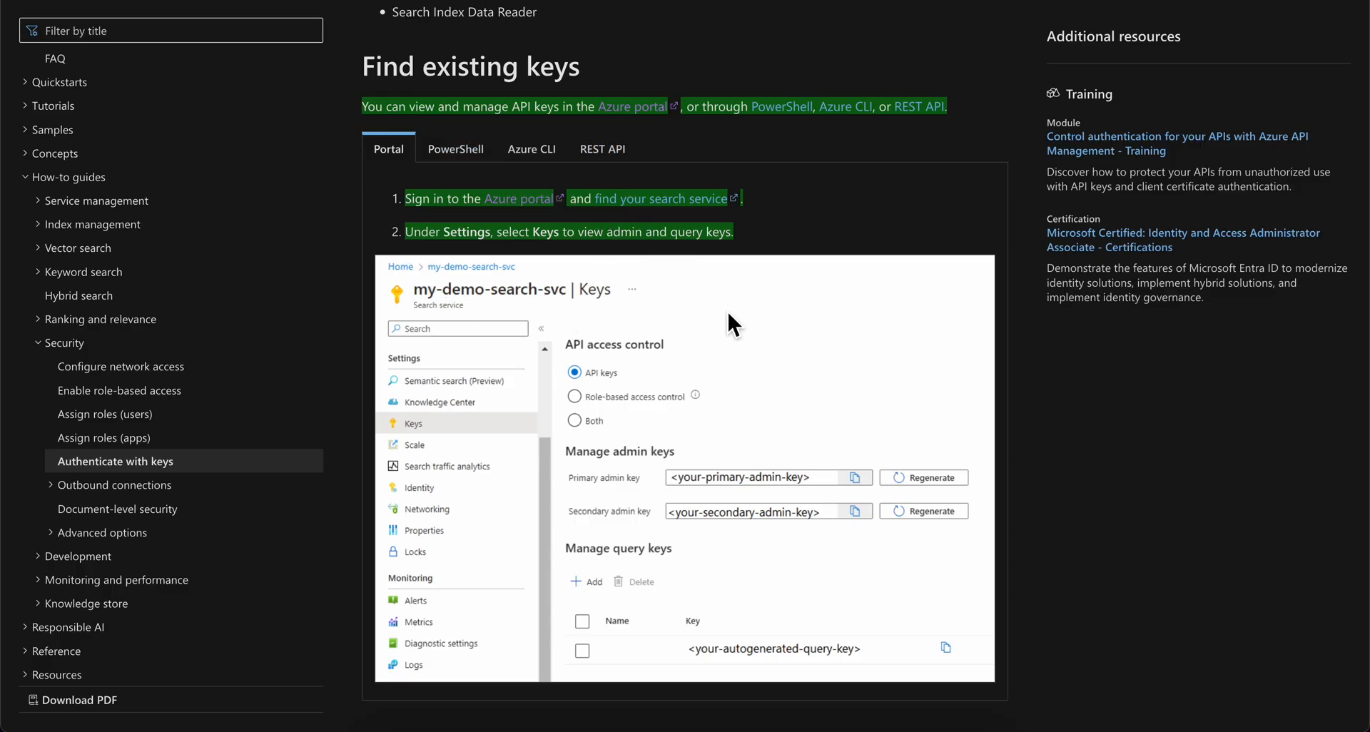
pyautogui.moveTo(636, 227)
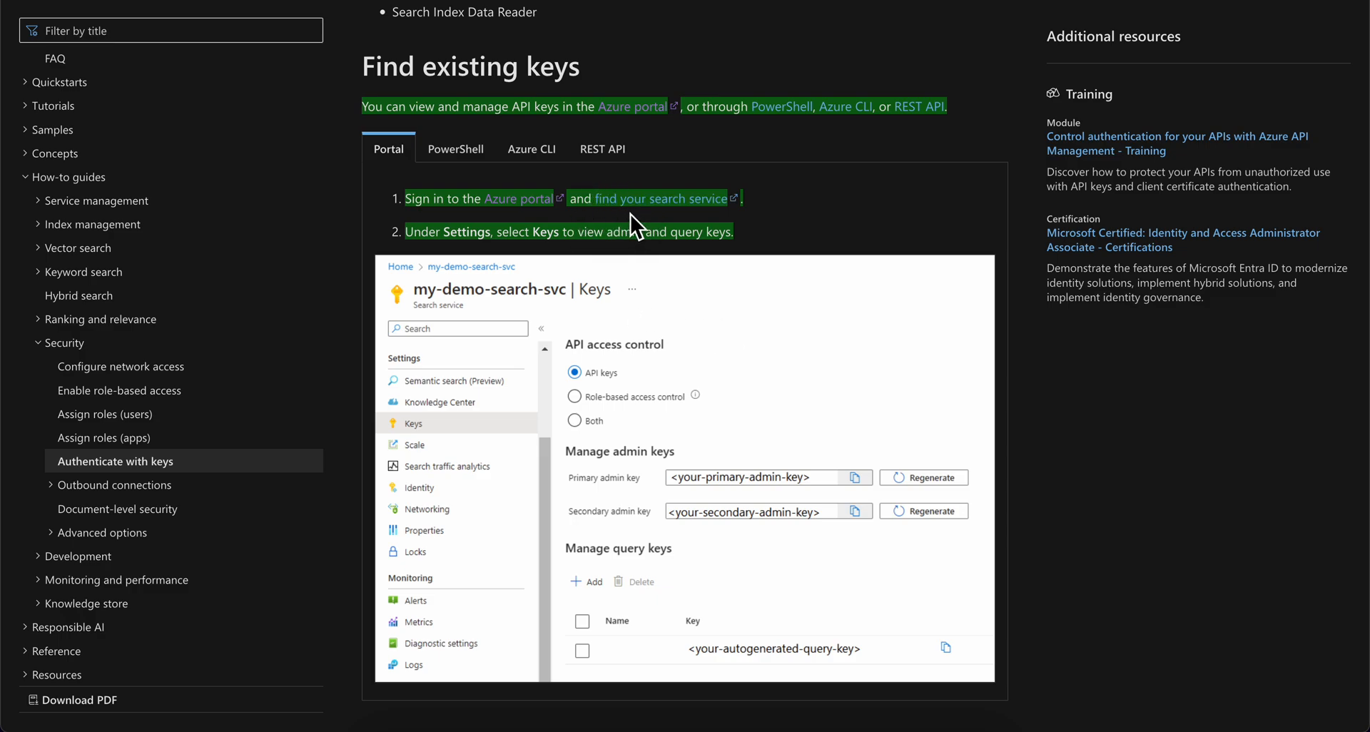
pyautogui.moveTo(651, 207)
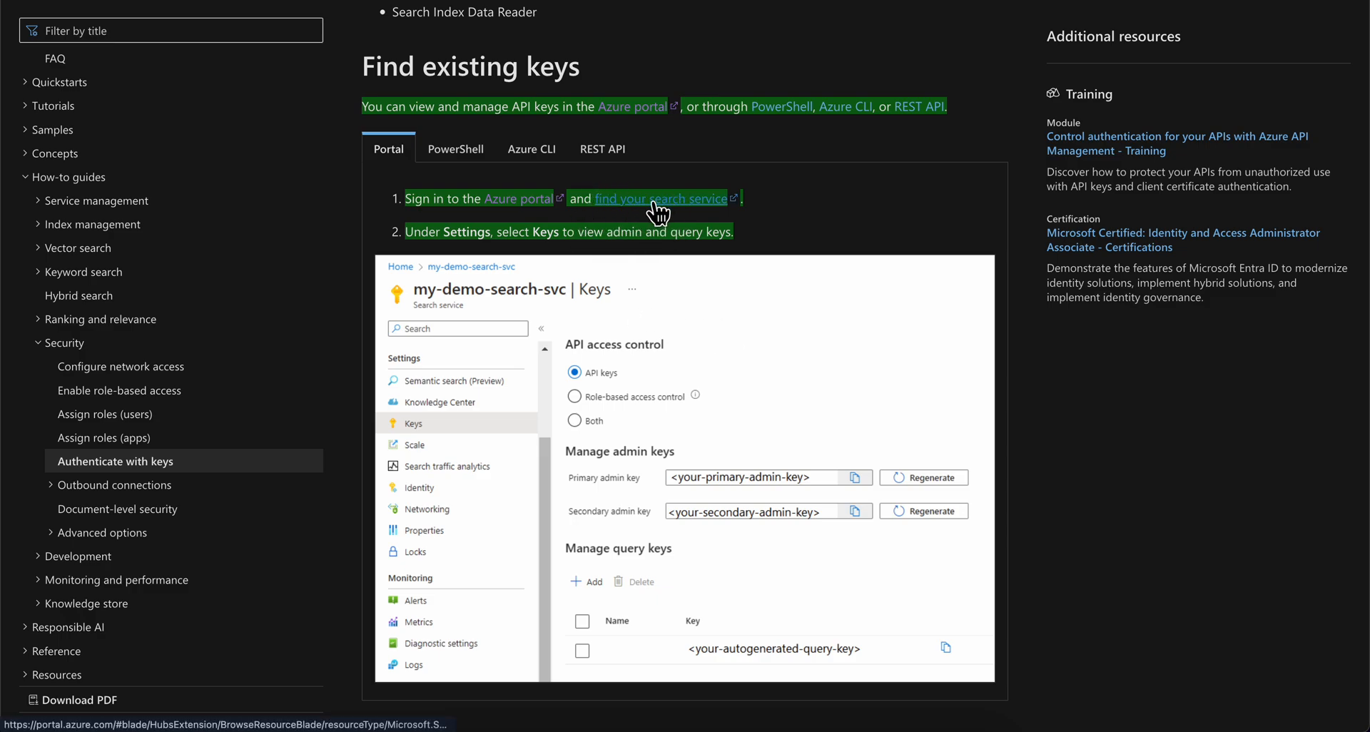
pyautogui.moveTo(421, 437)
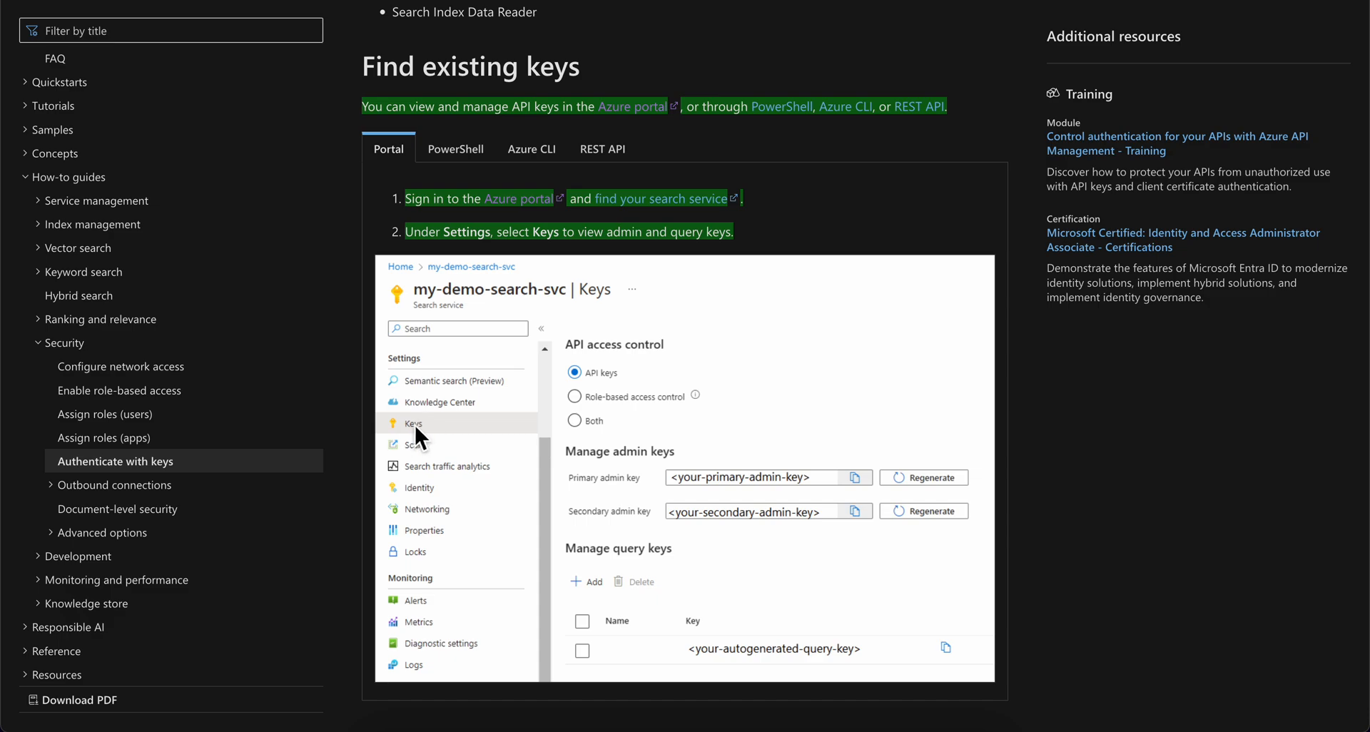
pyautogui.moveTo(428, 441)
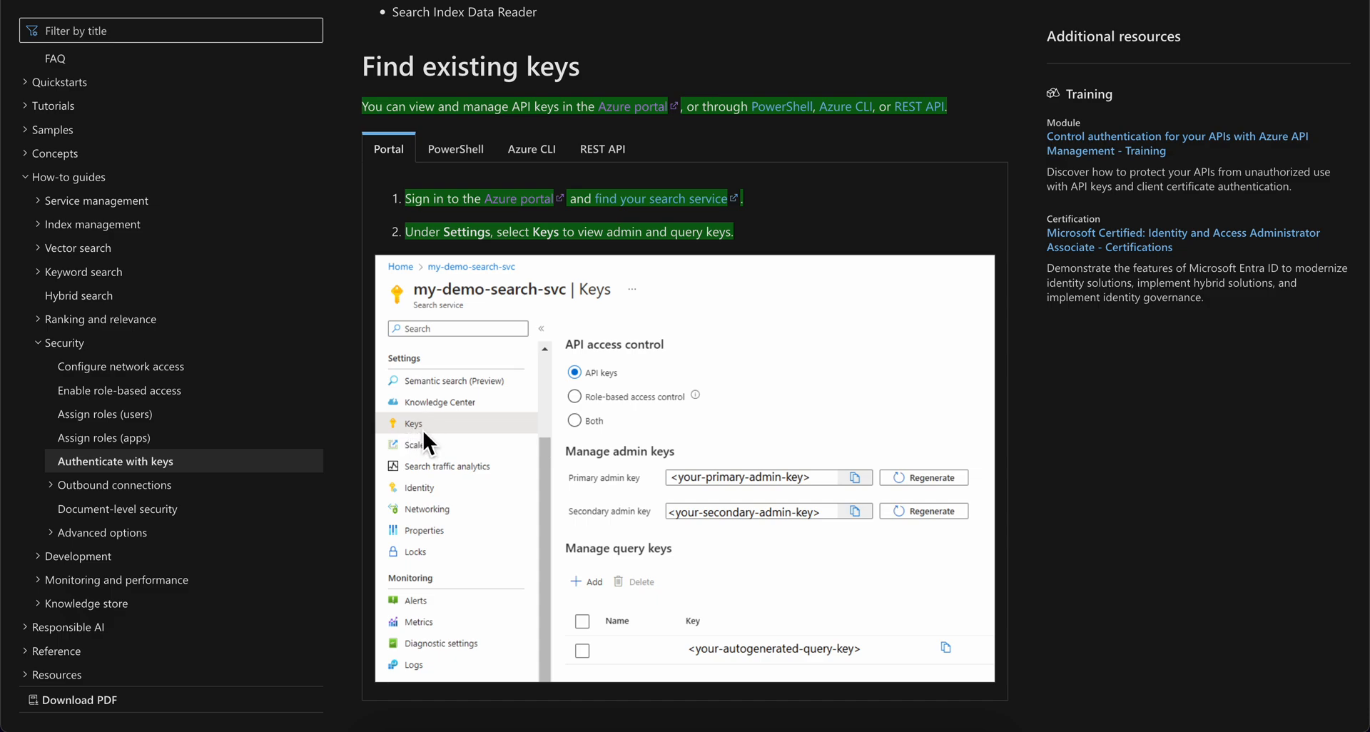
pyautogui.moveTo(511, 412)
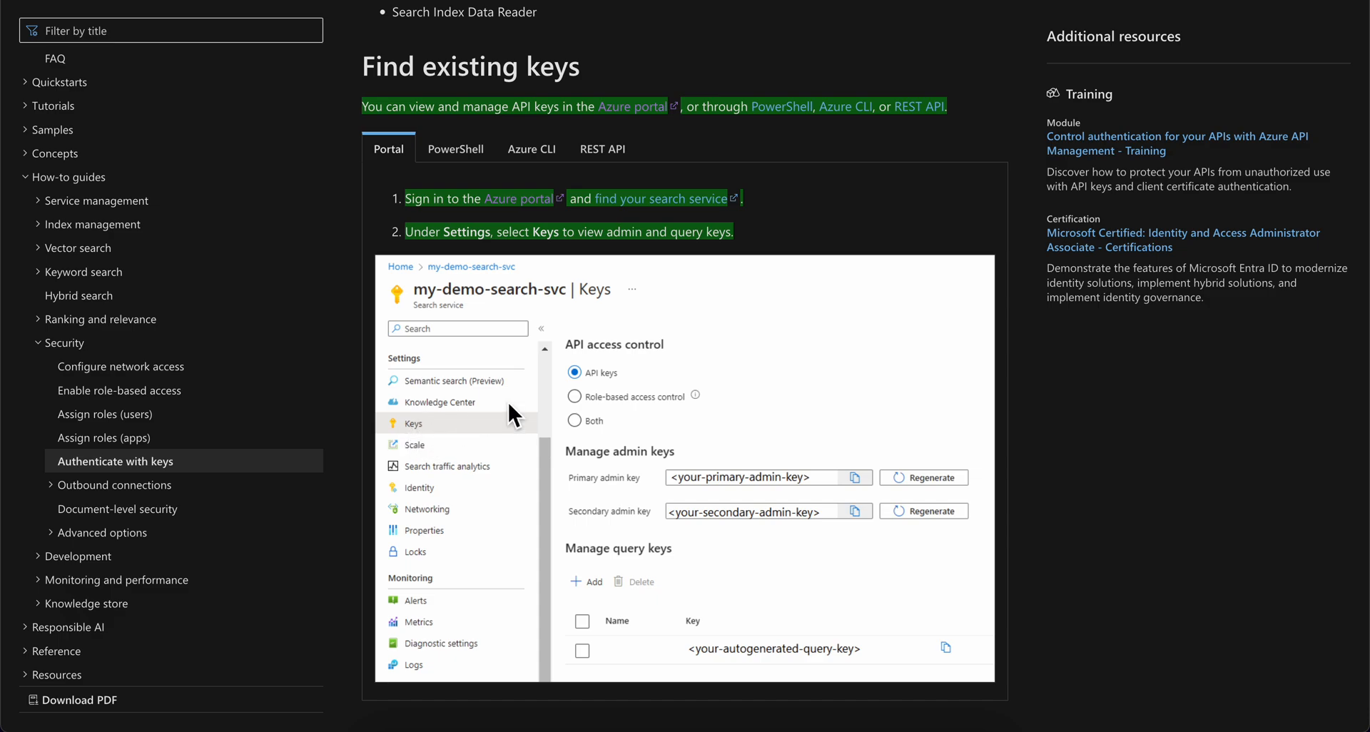
# Step: Review the Keys screenshot, then follow the 'Azure portal' link to the Azure sign-in page
pyautogui.scroll(-3)
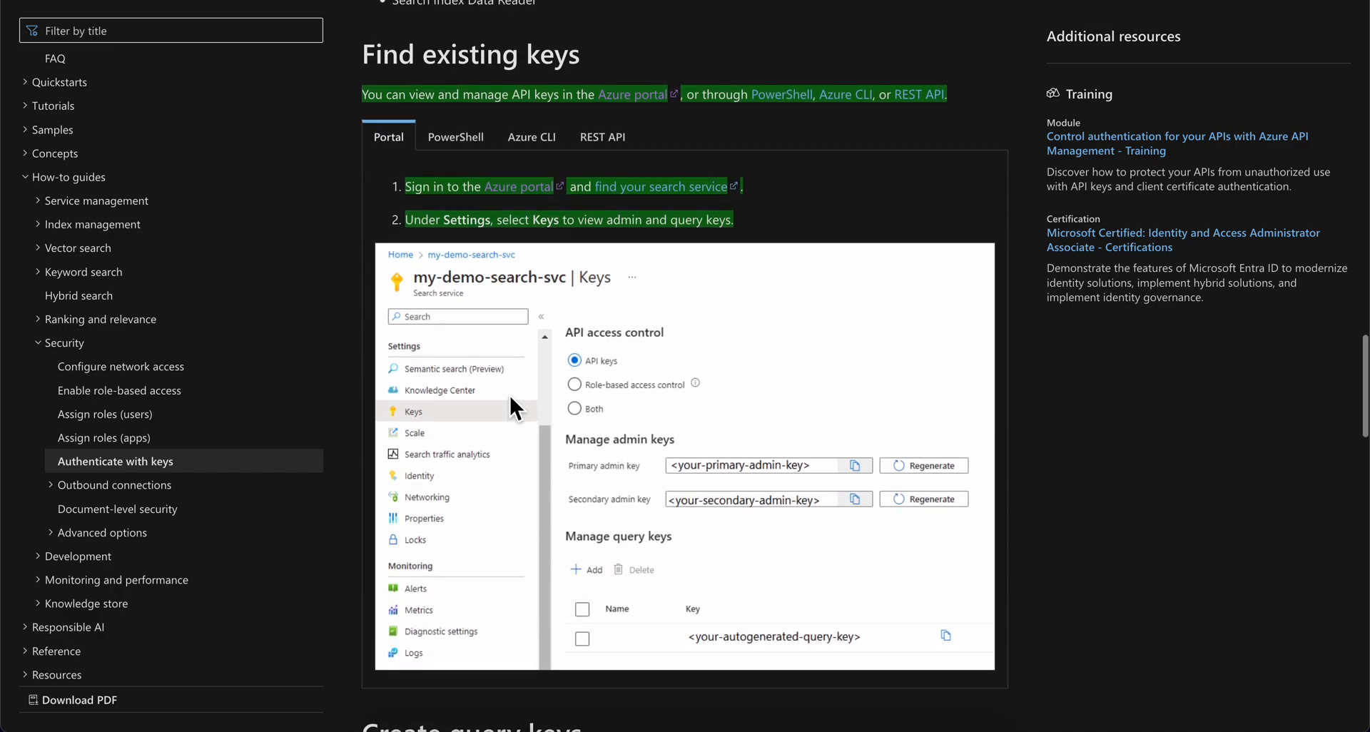
pyautogui.moveTo(592, 375)
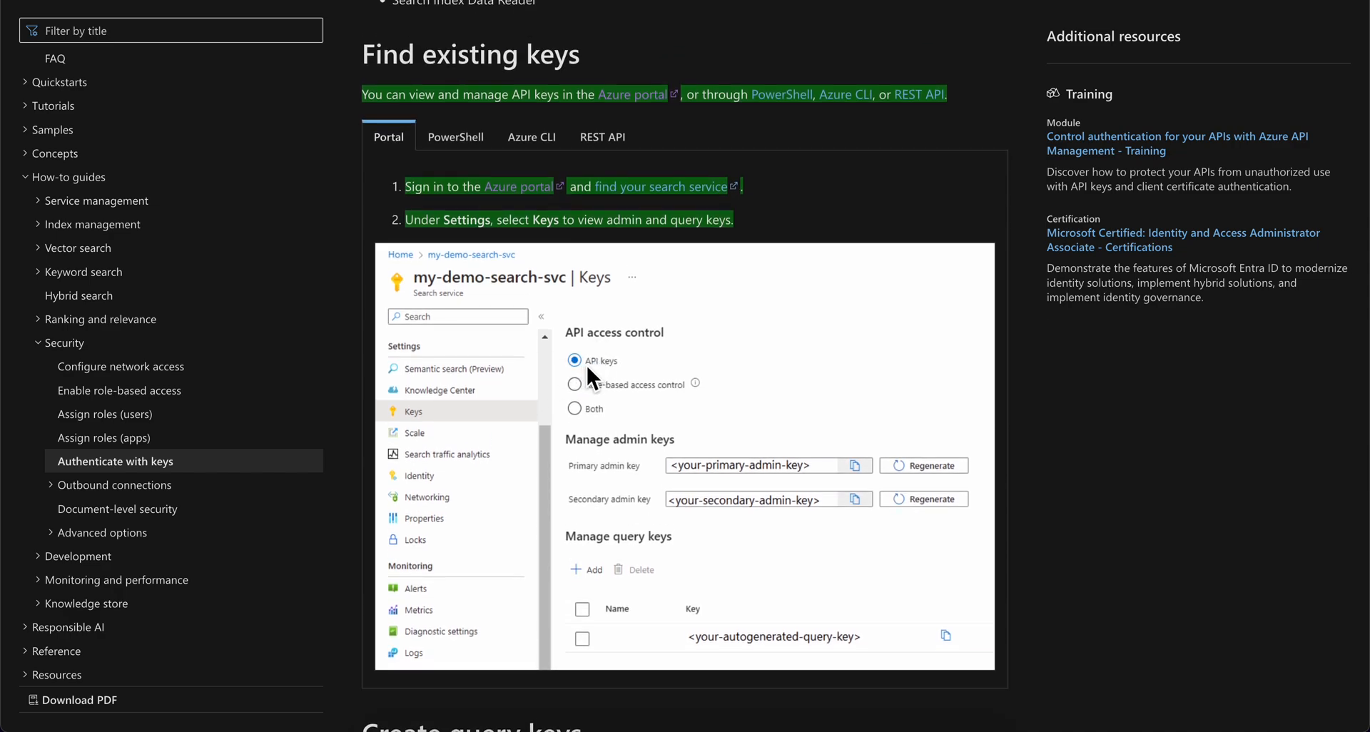
pyautogui.moveTo(592, 636)
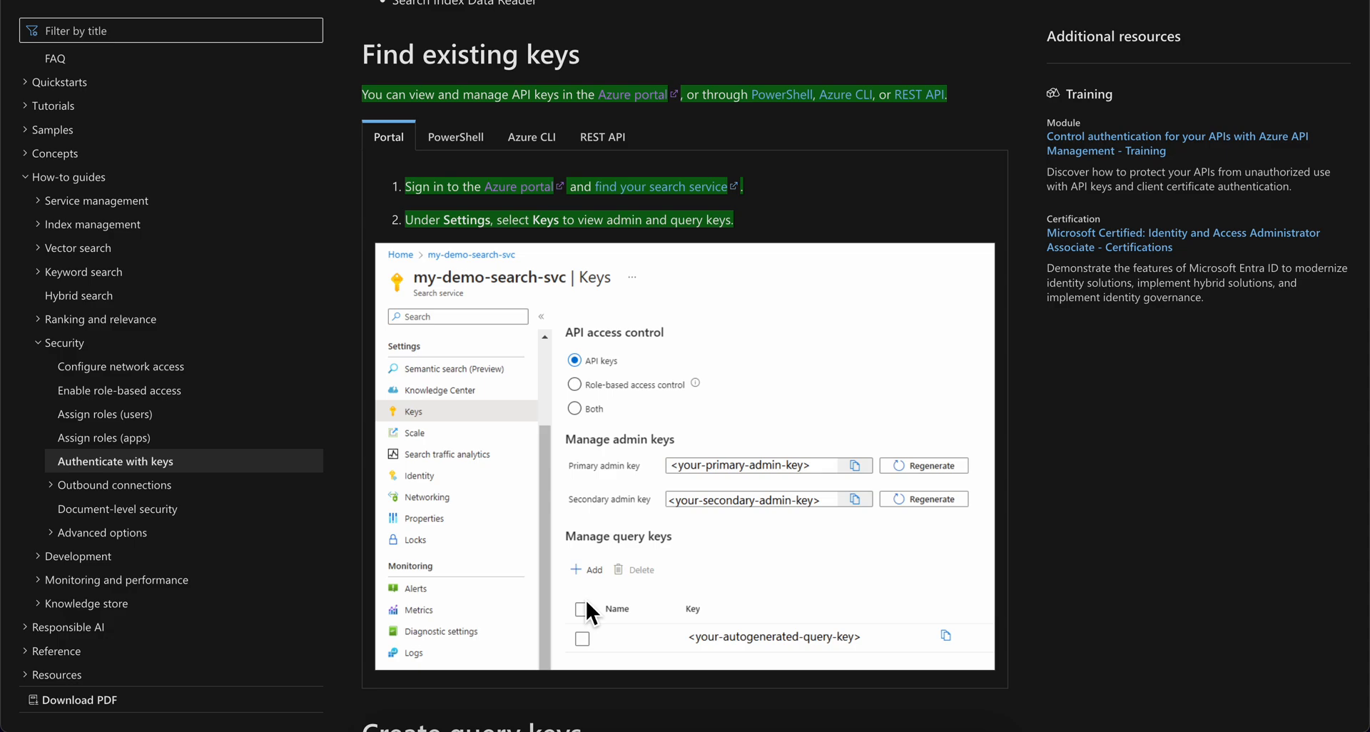
pyautogui.moveTo(575, 534)
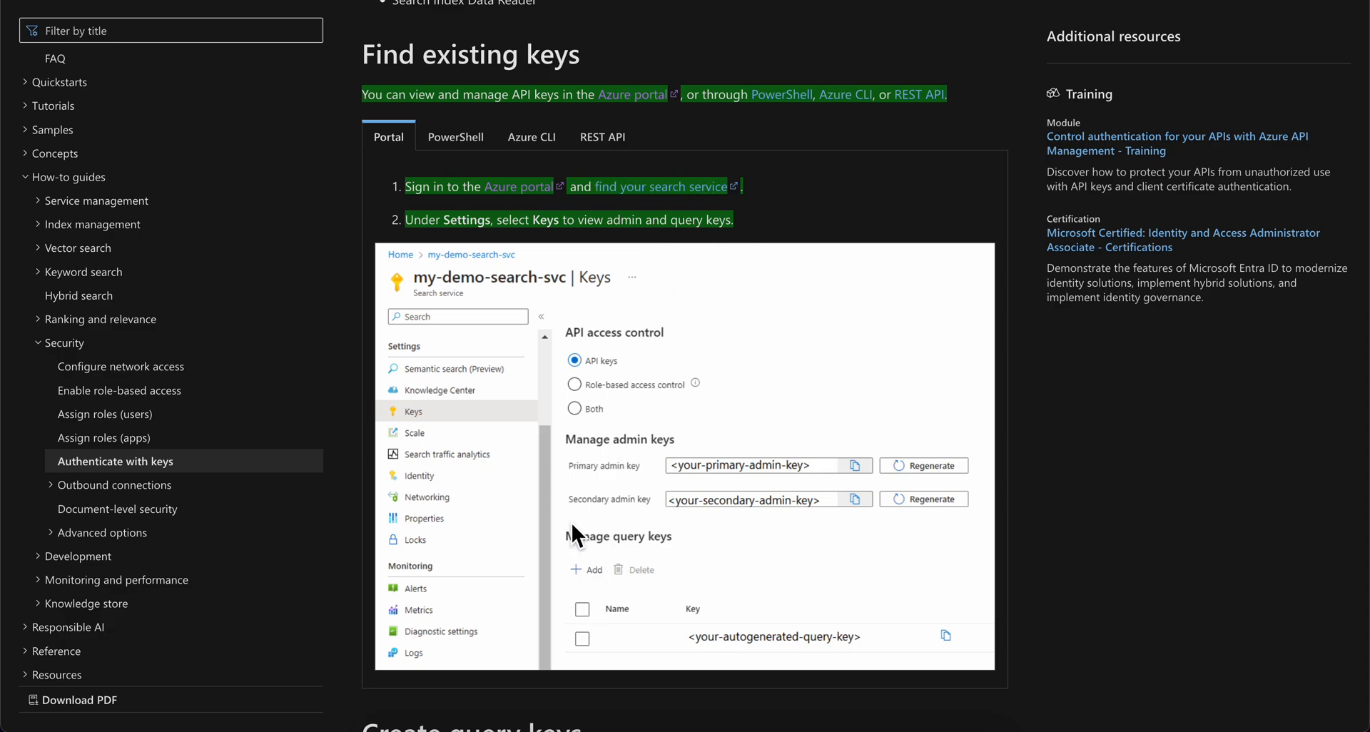
pyautogui.moveTo(666, 574)
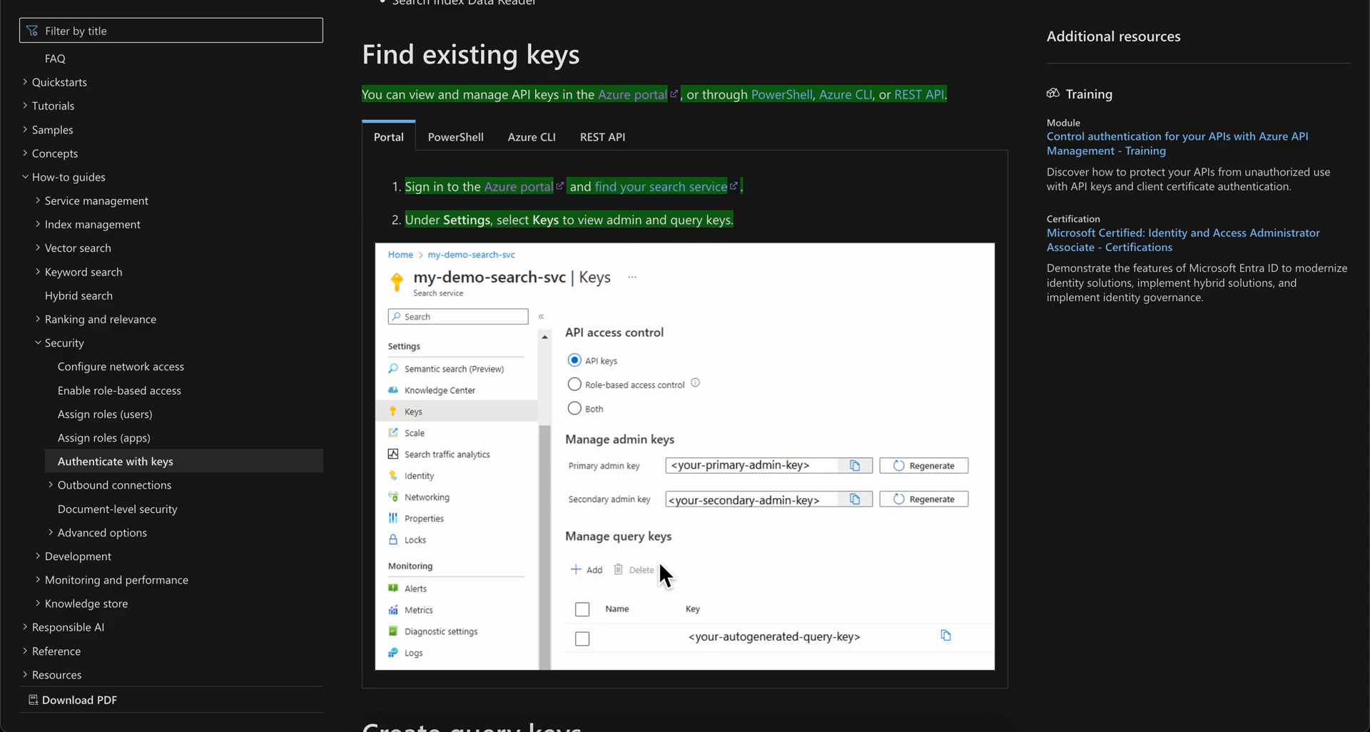
pyautogui.moveTo(585, 579)
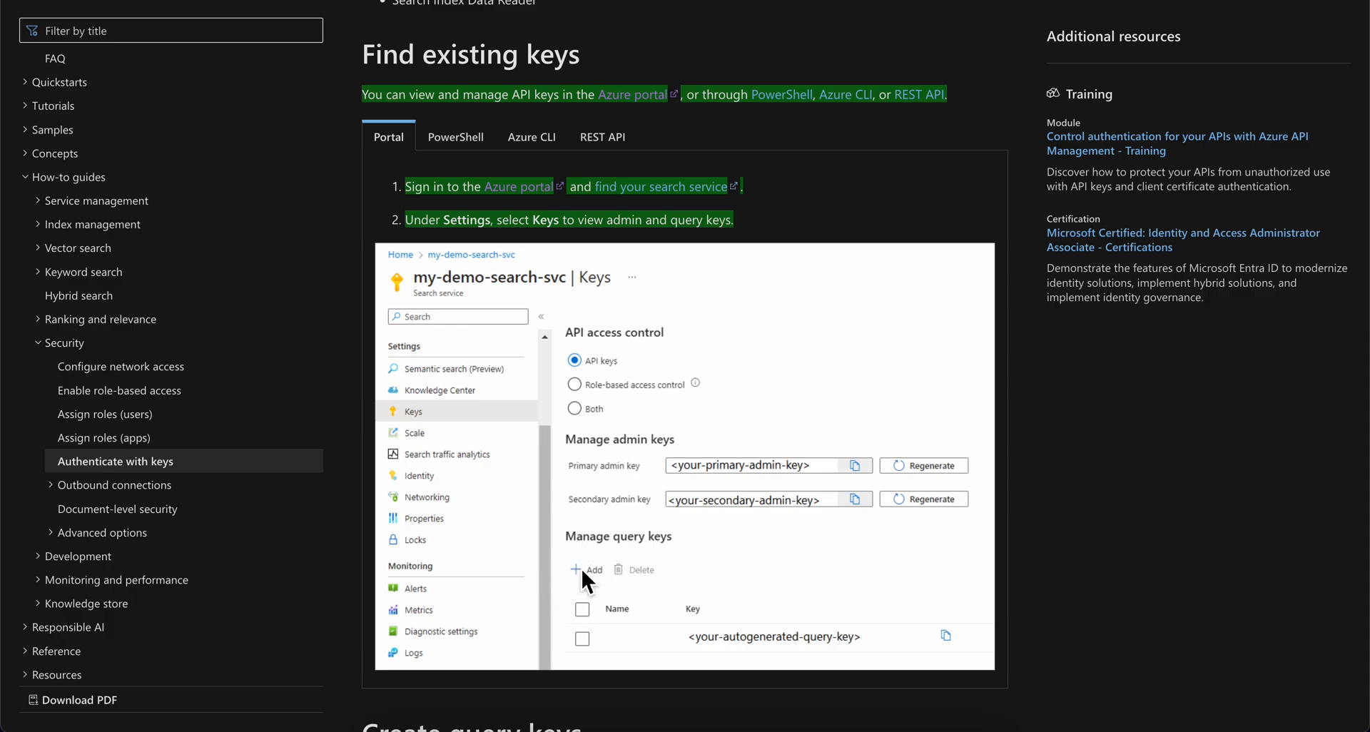
pyautogui.moveTo(607, 585)
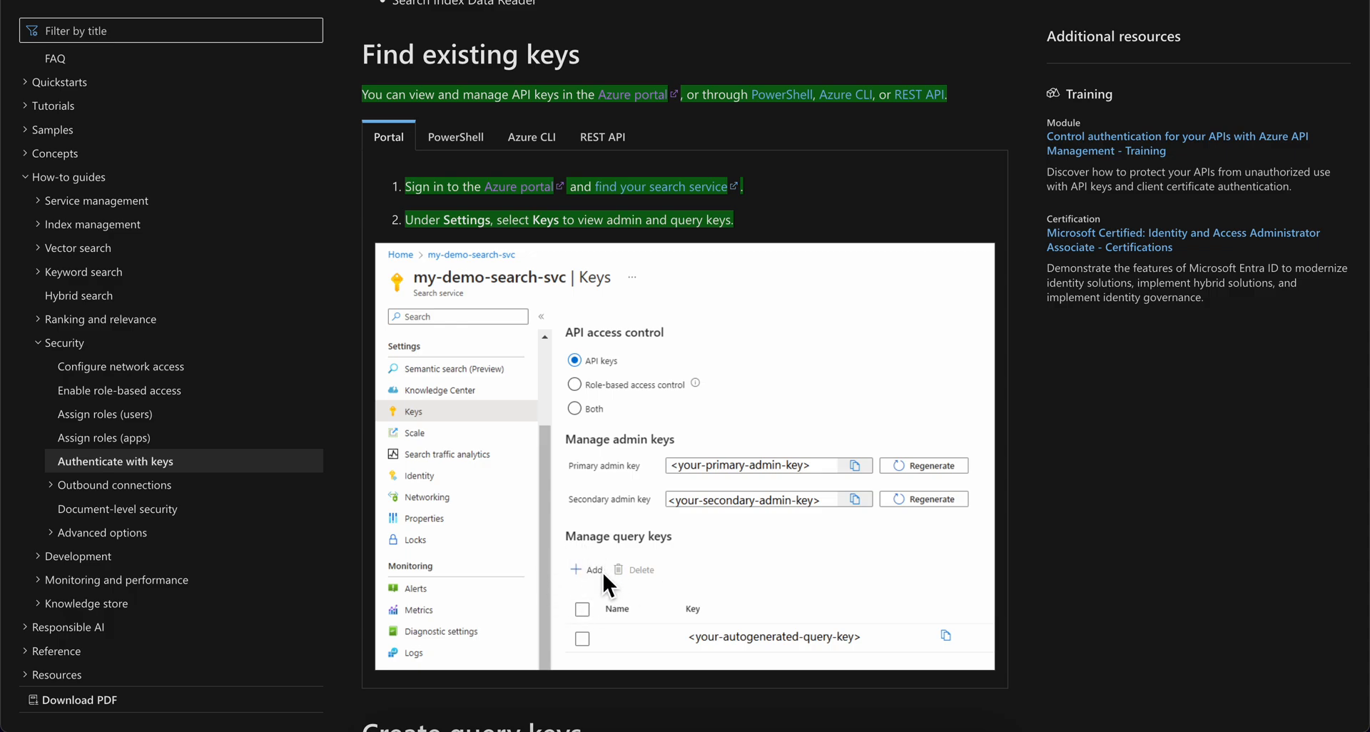
pyautogui.moveTo(814, 398)
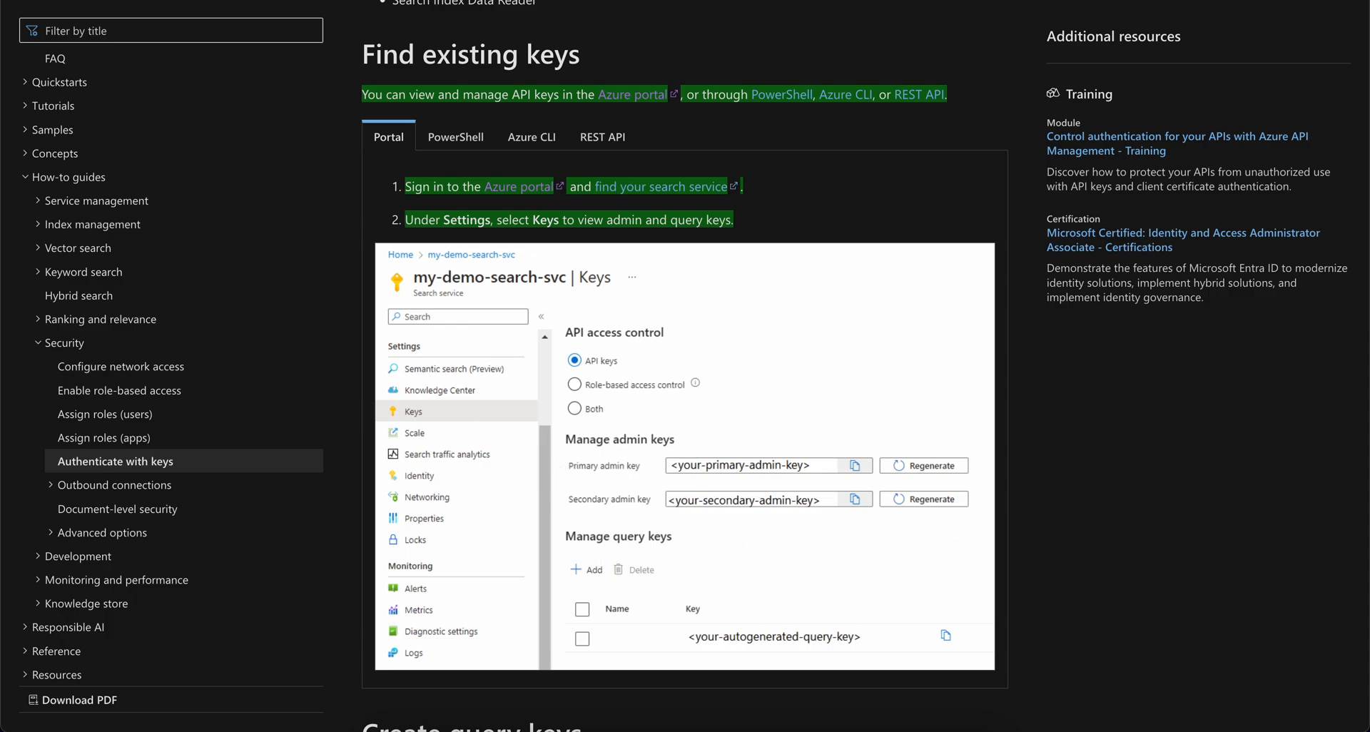
pyautogui.moveTo(580, 488)
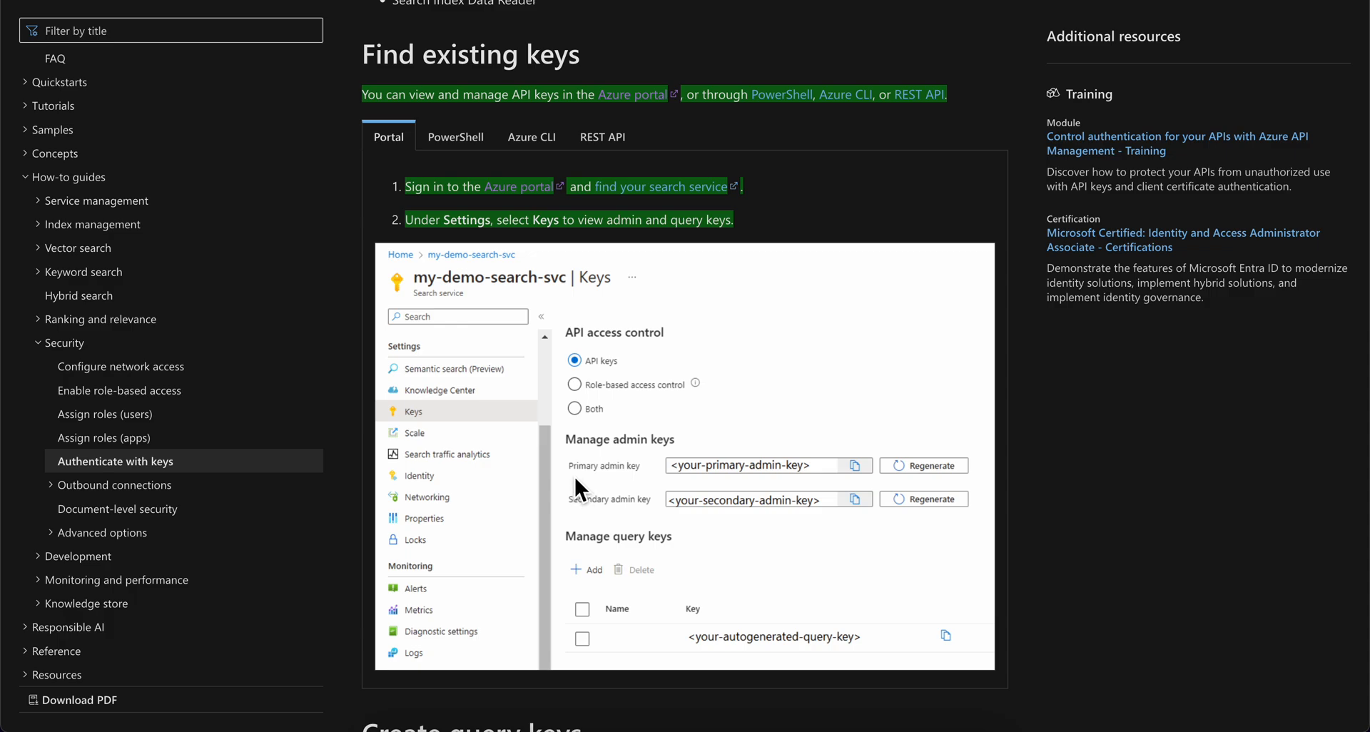
pyautogui.moveTo(578, 518)
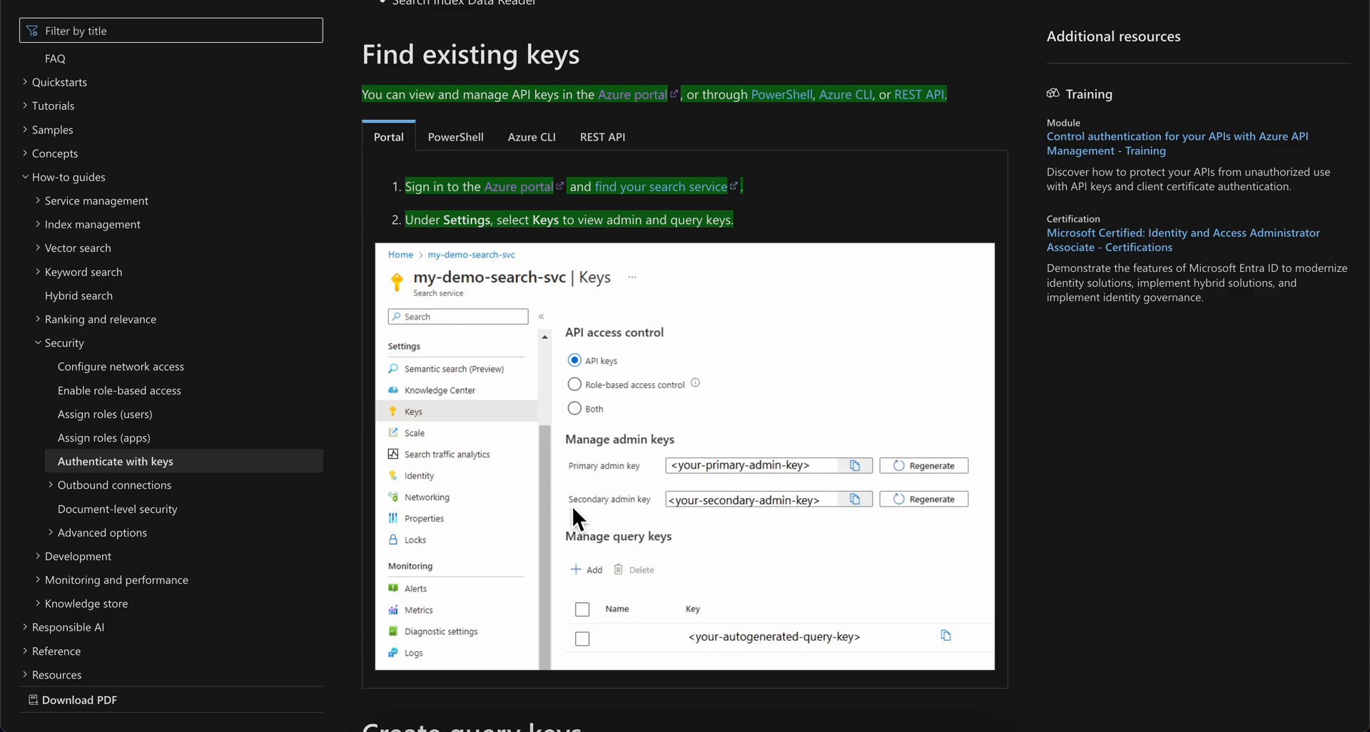
pyautogui.moveTo(911, 475)
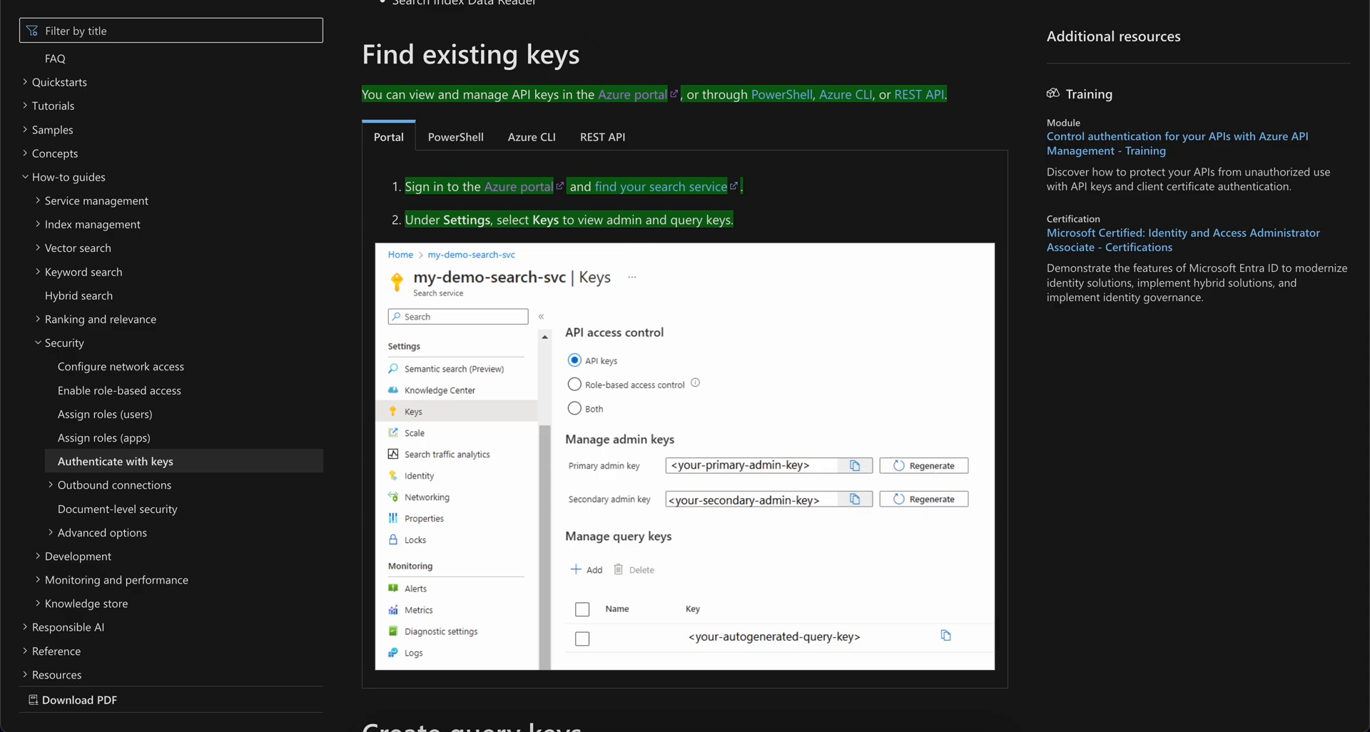
pyautogui.click(622, 94)
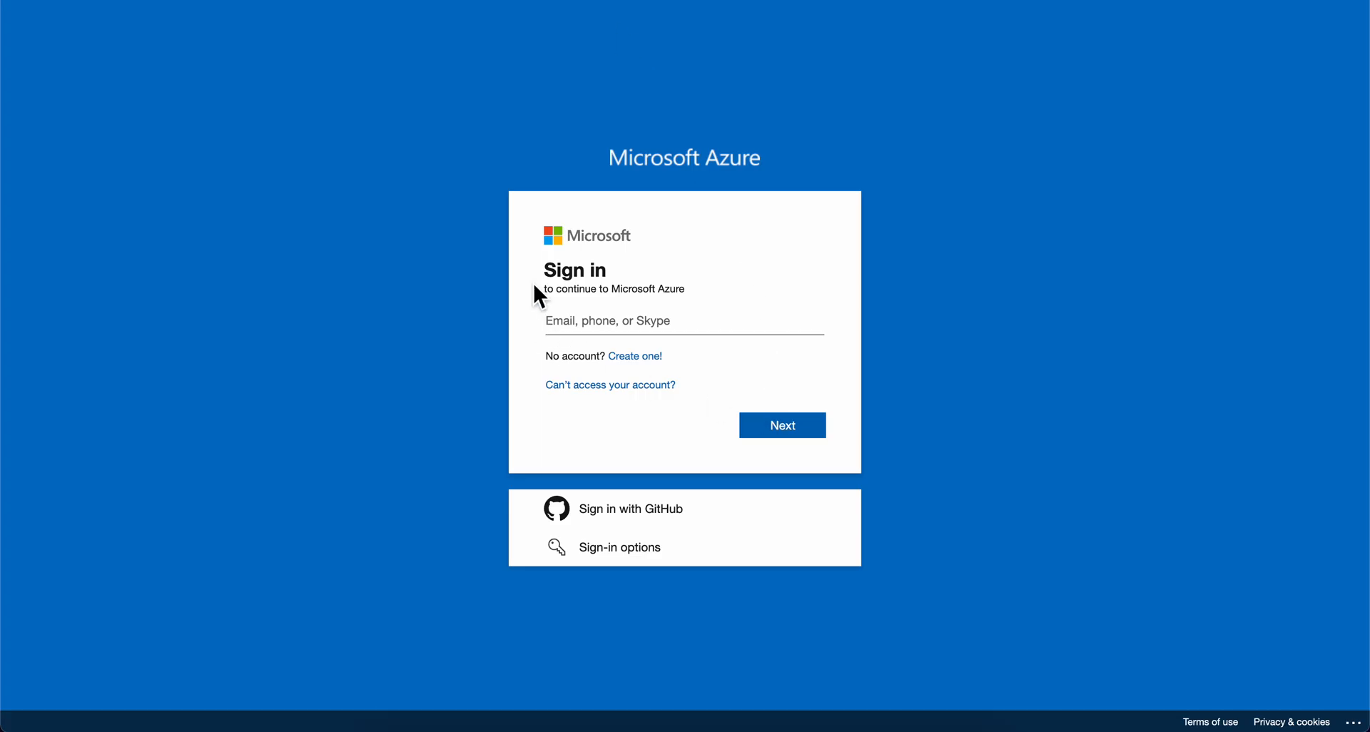
pyautogui.moveTo(520, 306)
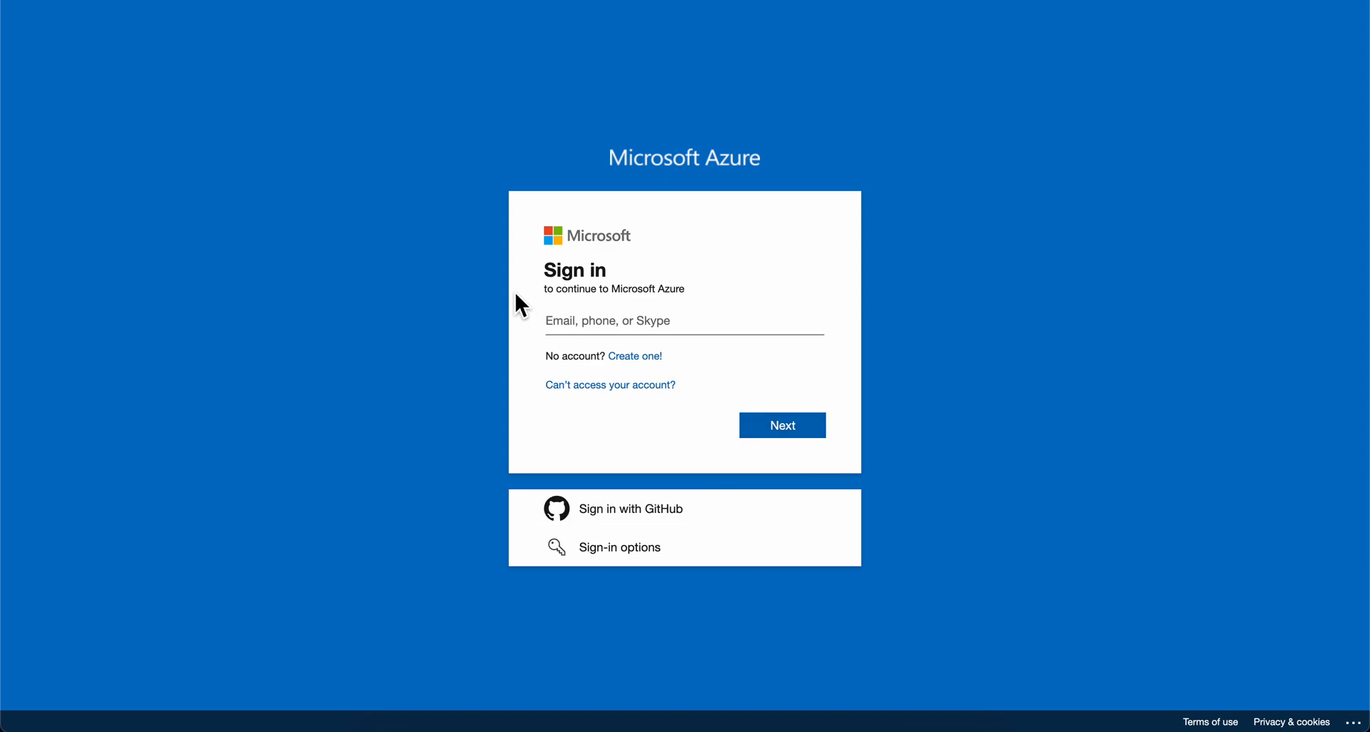